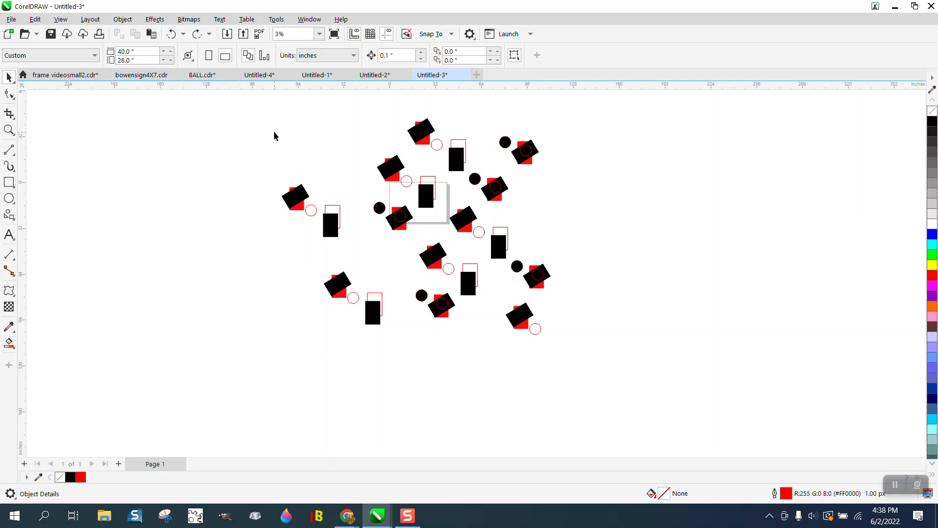
{"action": "mouse_move", "coordinate": [436, 144]}
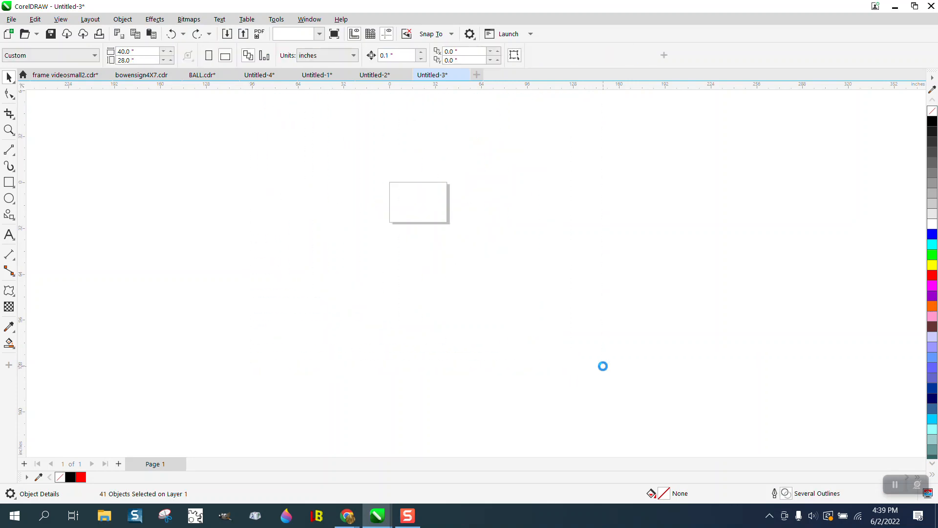
- Undo, redo, then undo the deletion again to bring back the scattered shapes
{"action": "left_click", "coordinate": [171, 34]}
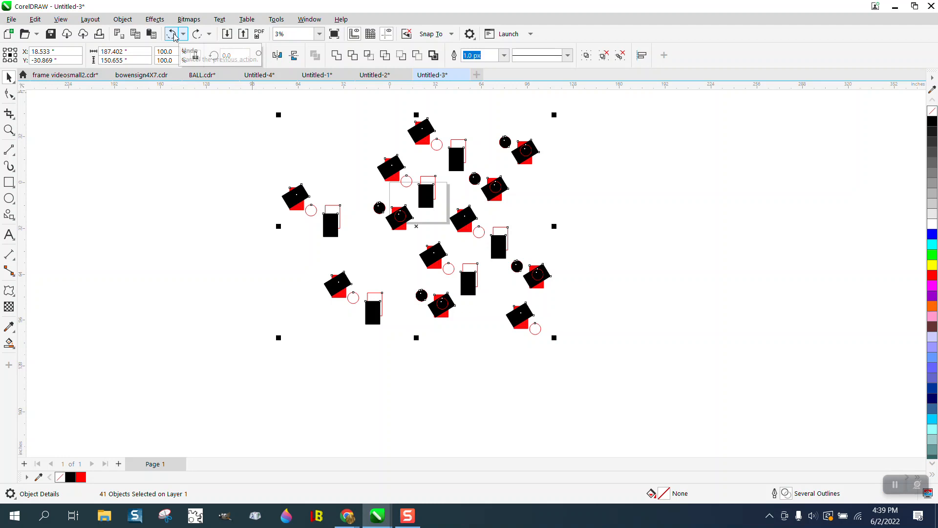
{"action": "left_click", "coordinate": [171, 33]}
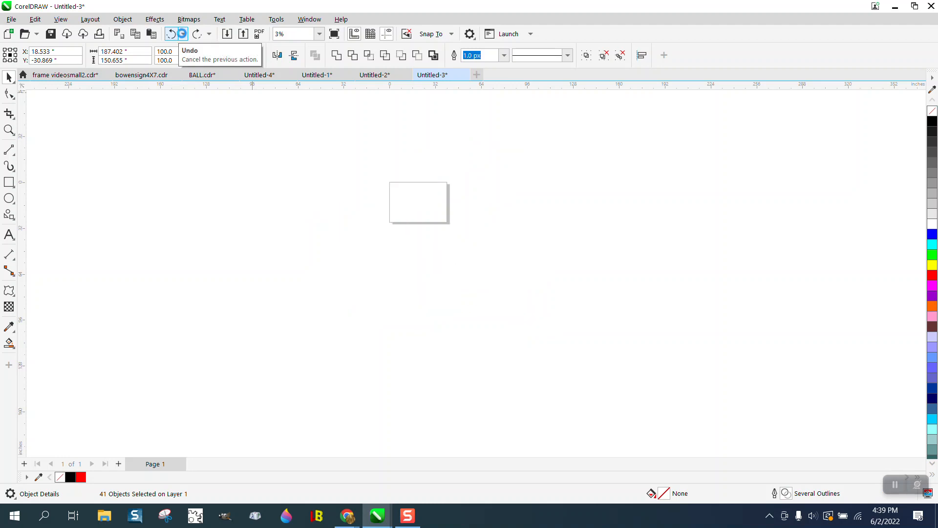
{"action": "left_click", "coordinate": [171, 33]}
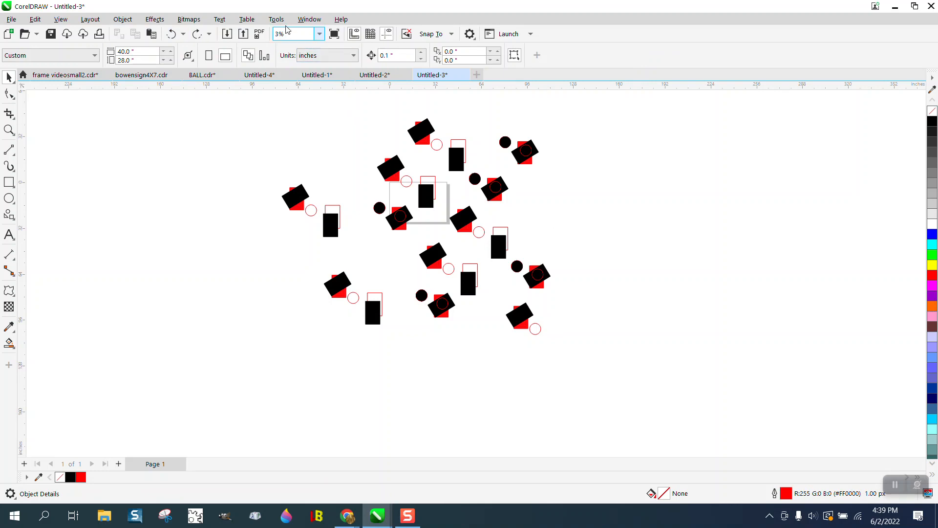
- Record a macro named 'del' that selects all shapes and deletes them
{"action": "left_click", "coordinate": [275, 19]}
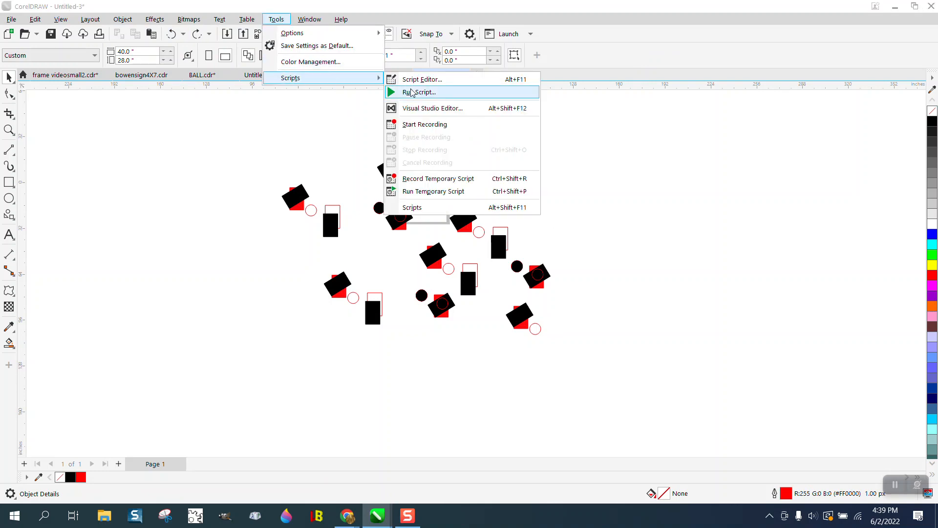
{"action": "left_click", "coordinate": [424, 124]}
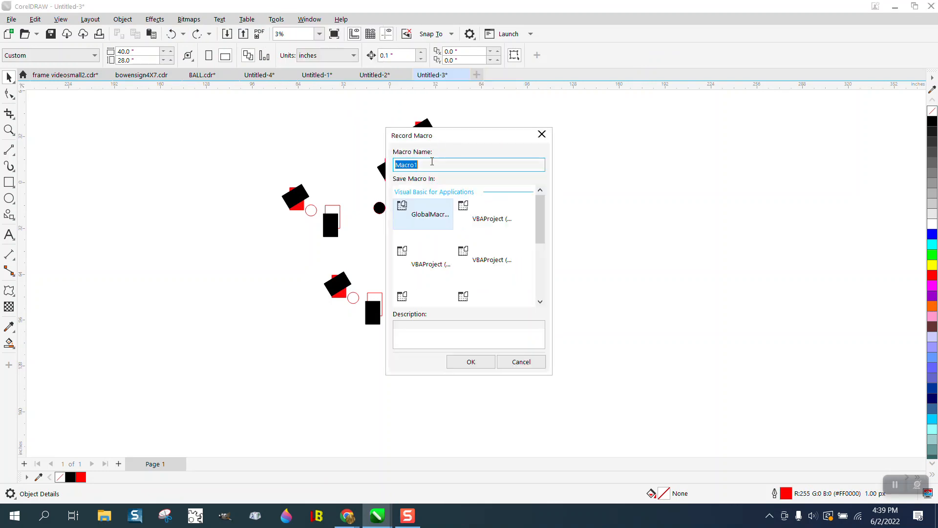
{"action": "type", "text": "del"}
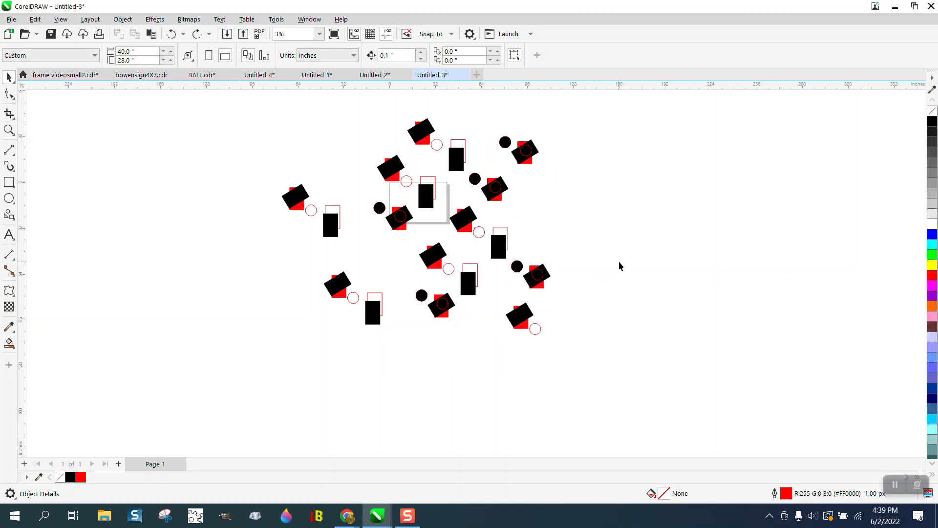
{"action": "key", "text": "ctrl+a"}
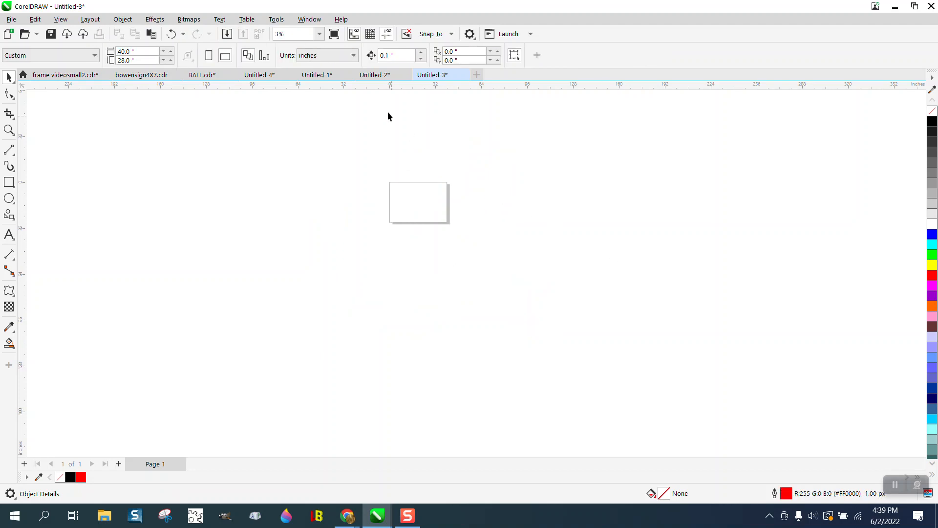
{"action": "left_click", "coordinate": [275, 19]}
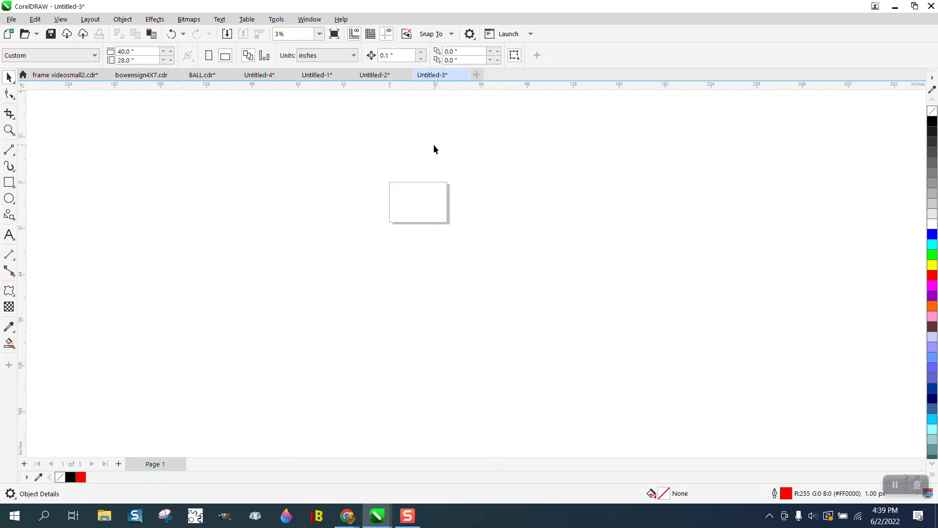
{"action": "mouse_move", "coordinate": [404, 90]}
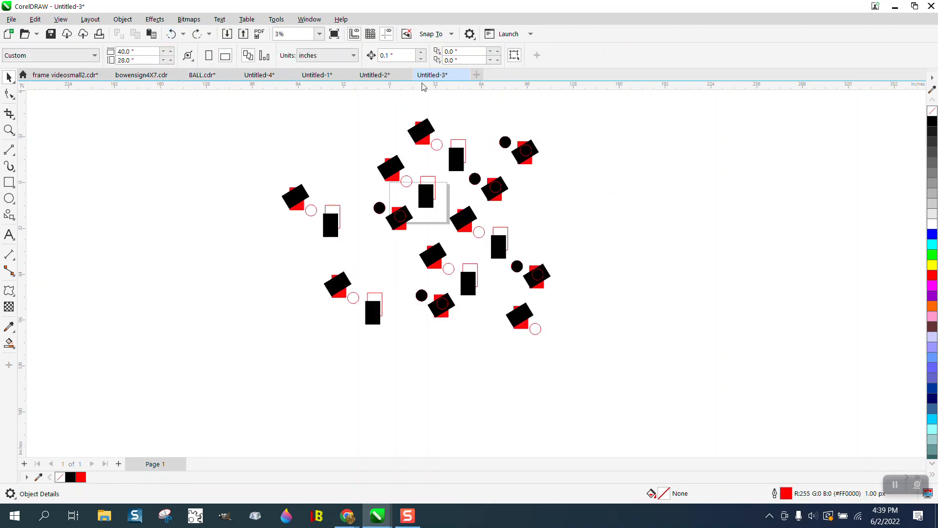
- Run the del macro from the Scripts docker on the 164 shapes, then undo to restore them
{"action": "left_click", "coordinate": [275, 19]}
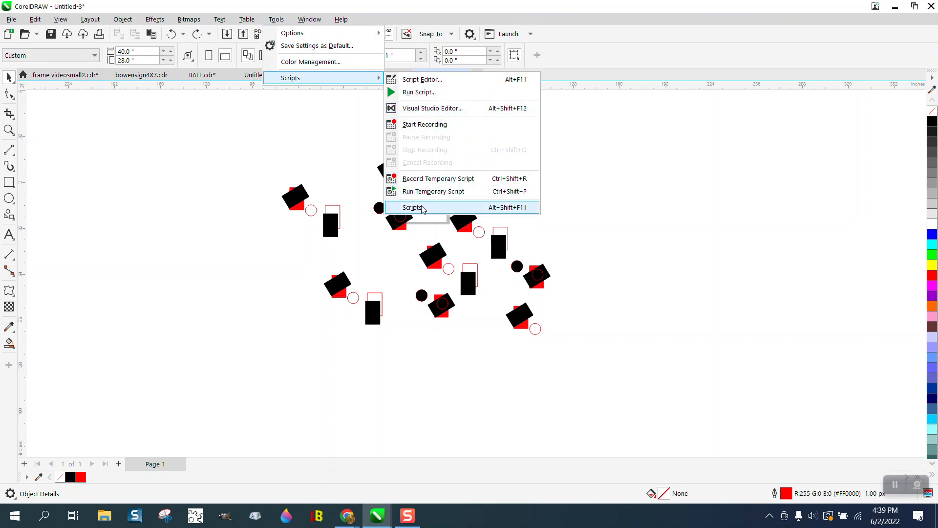
{"action": "left_click", "coordinate": [410, 207]}
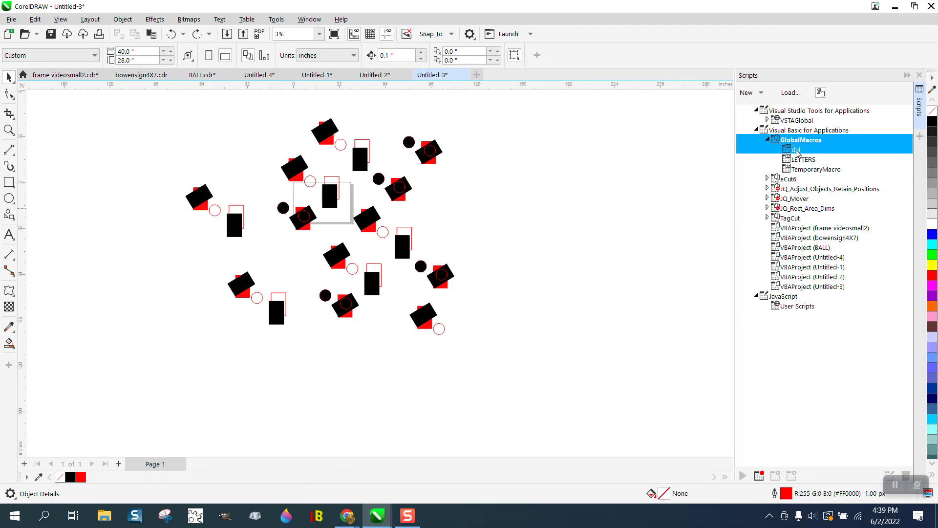
{"action": "left_click", "coordinate": [741, 475]}
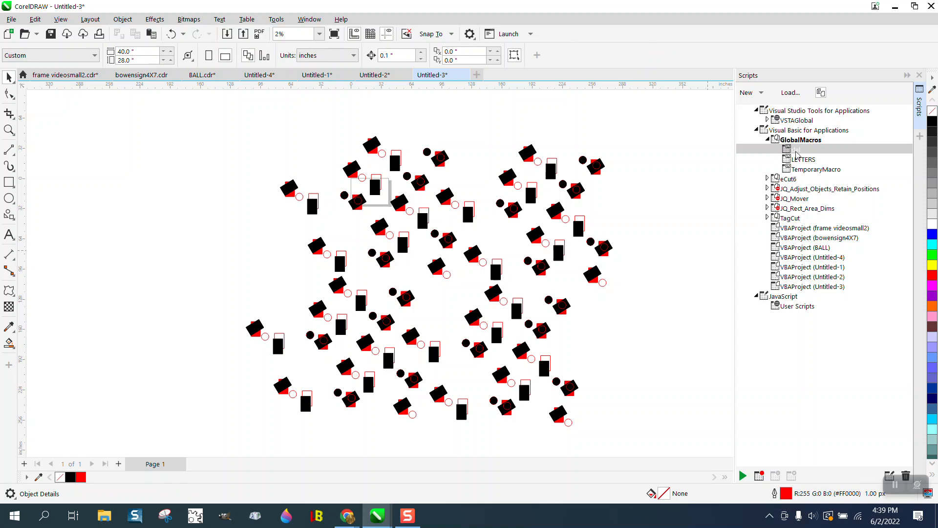
{"action": "left_click", "coordinate": [800, 148]}
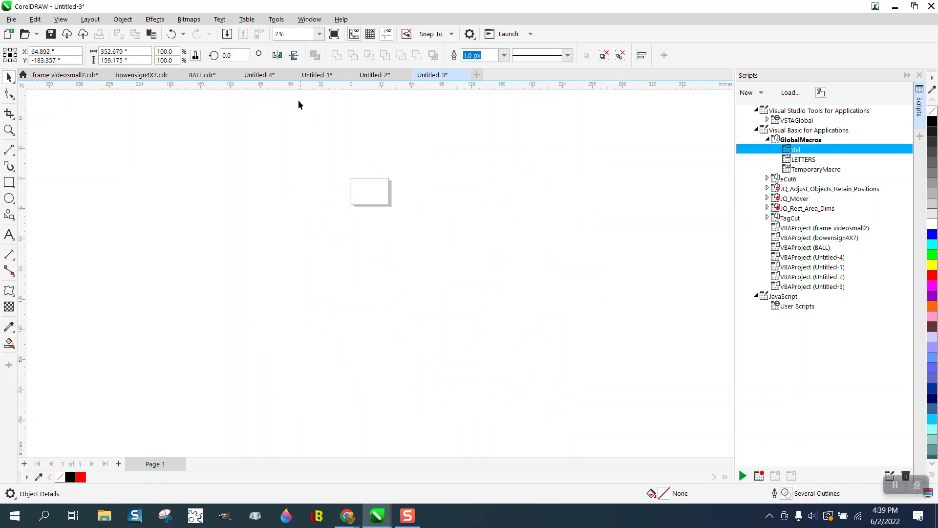
{"action": "left_click", "coordinate": [741, 475]}
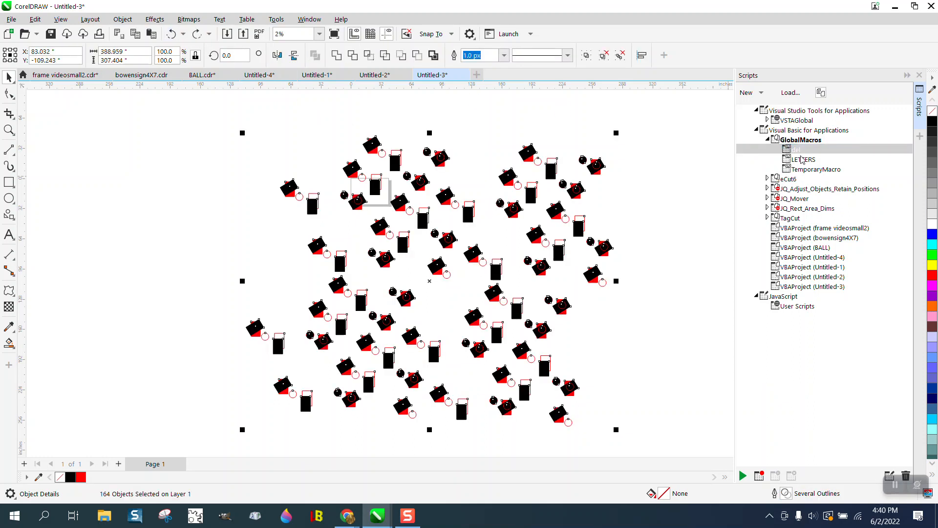
- Remove the del macro's existing shortcut and assign Ctrl+Delete as its new shortcut
{"action": "right_click", "coordinate": [801, 149]}
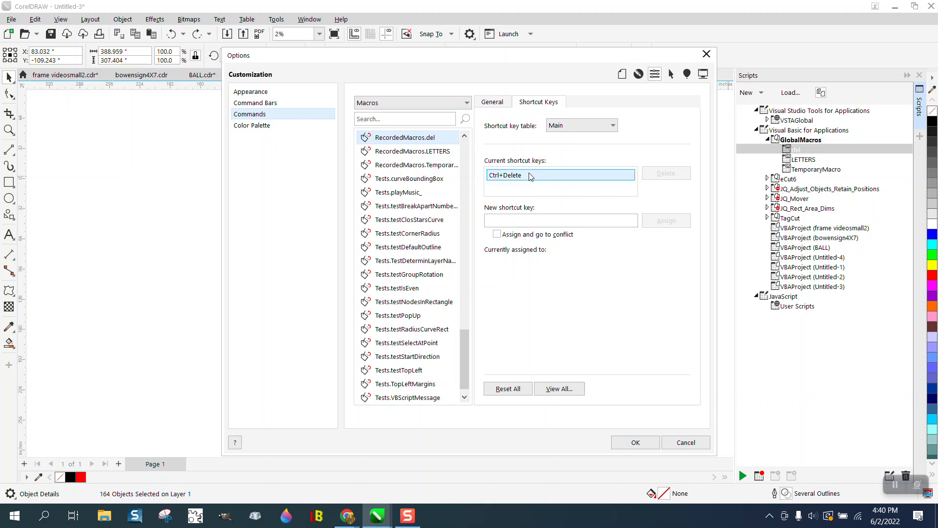
{"action": "left_click", "coordinate": [559, 175]}
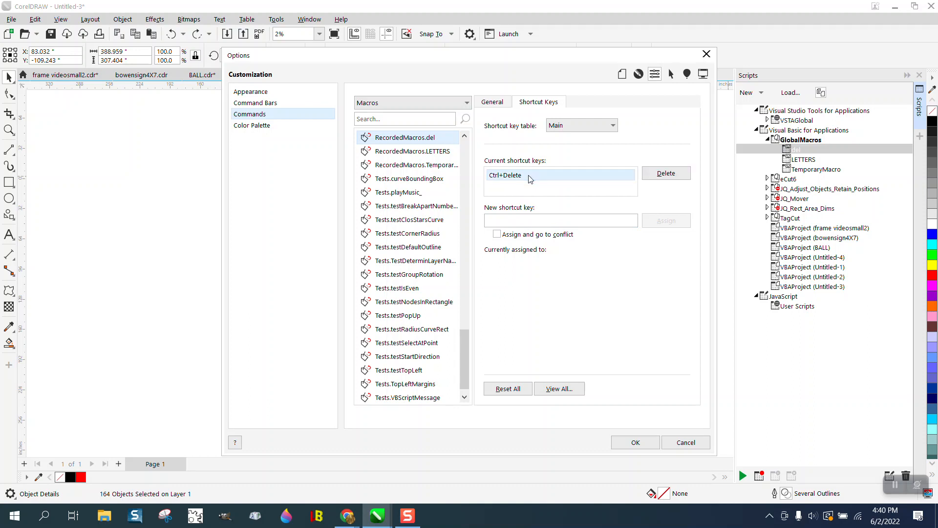
{"action": "left_click", "coordinate": [665, 173]}
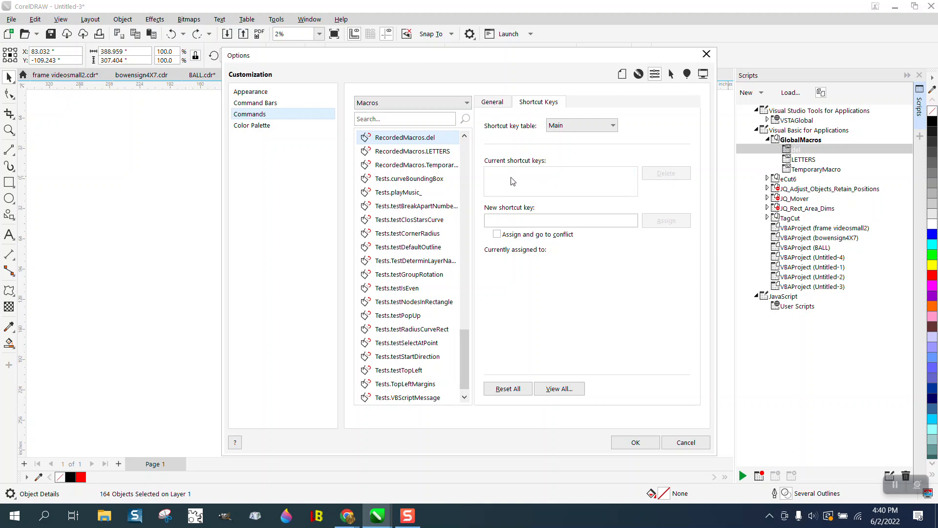
{"action": "left_click", "coordinate": [560, 219]}
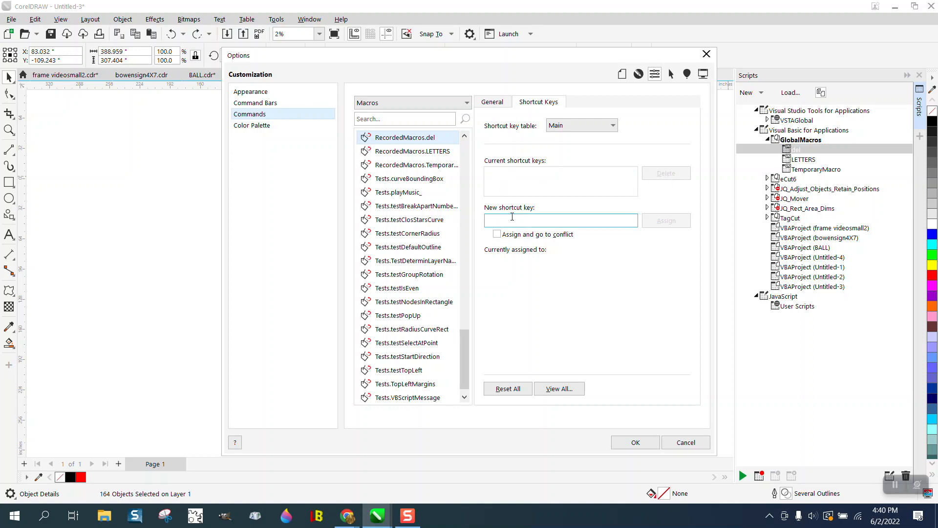
{"action": "type", "text": "Delete,Insert"}
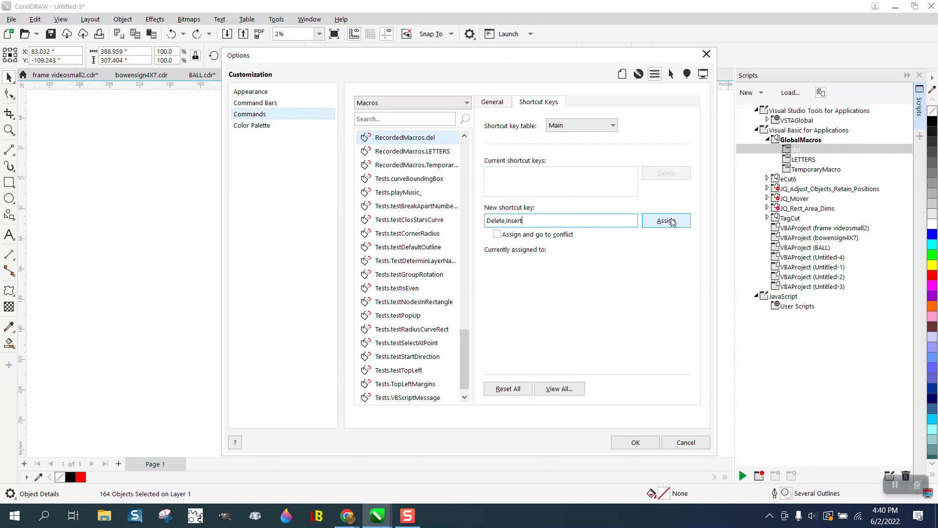
{"action": "mouse_move", "coordinate": [608, 219]}
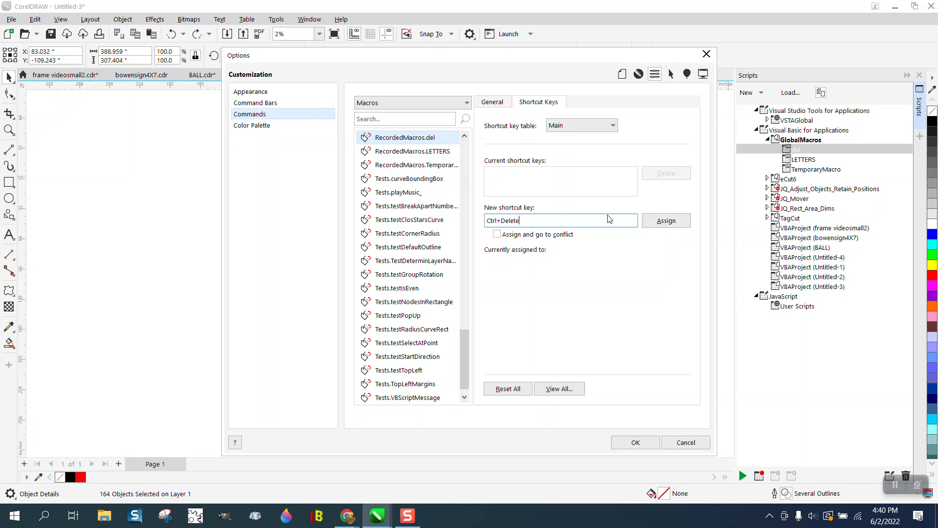
{"action": "left_click", "coordinate": [665, 220]}
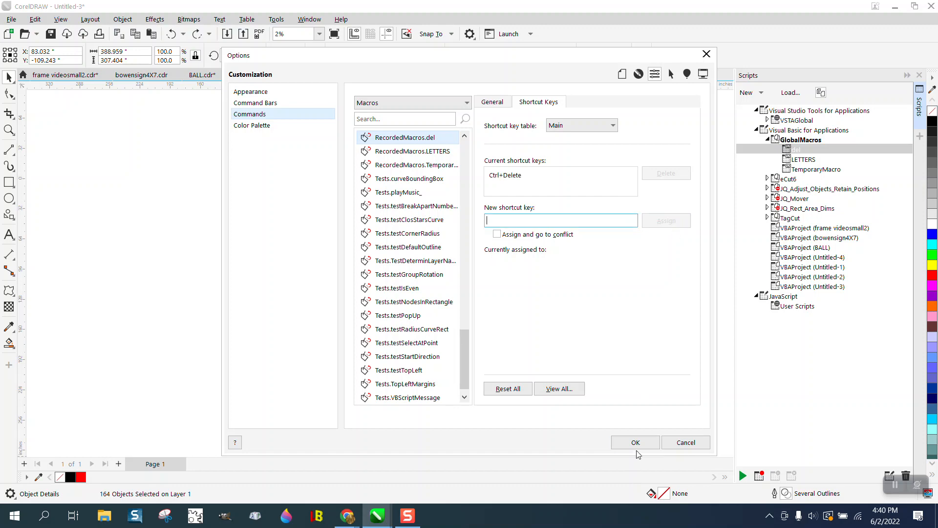
{"action": "left_click", "coordinate": [634, 442]}
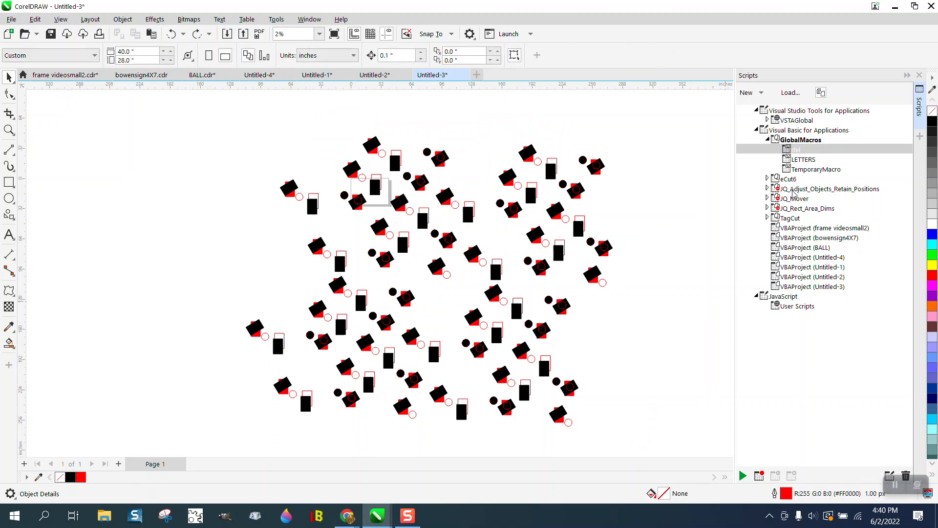
{"action": "mouse_move", "coordinate": [672, 192]}
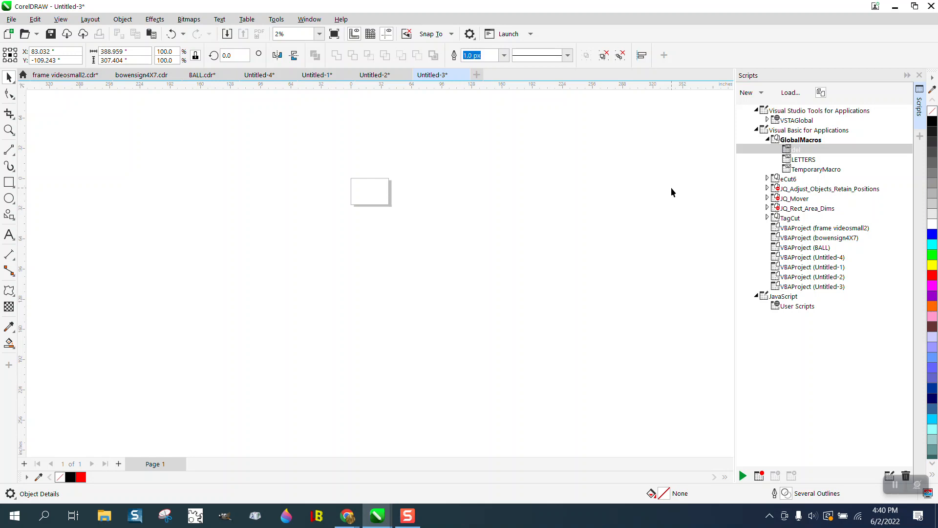
{"action": "mouse_move", "coordinate": [666, 206]}
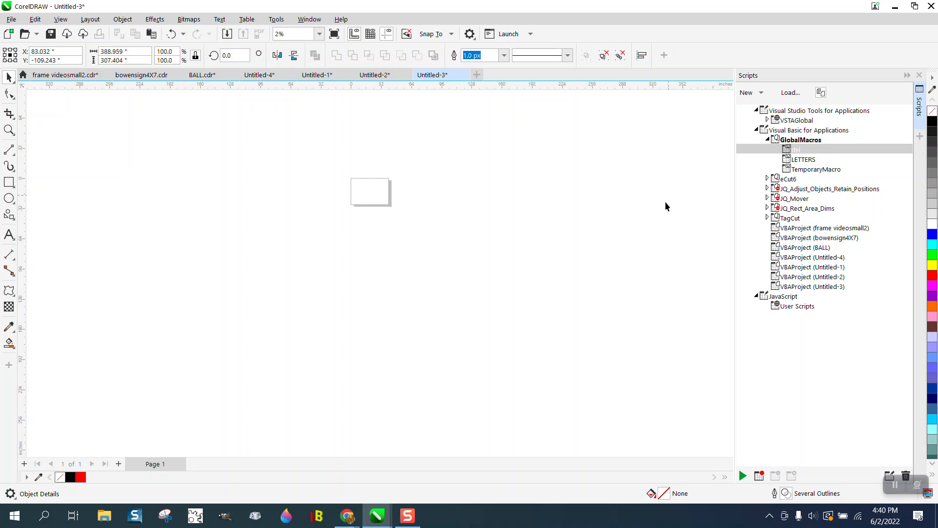
{"action": "mouse_move", "coordinate": [551, 299]}
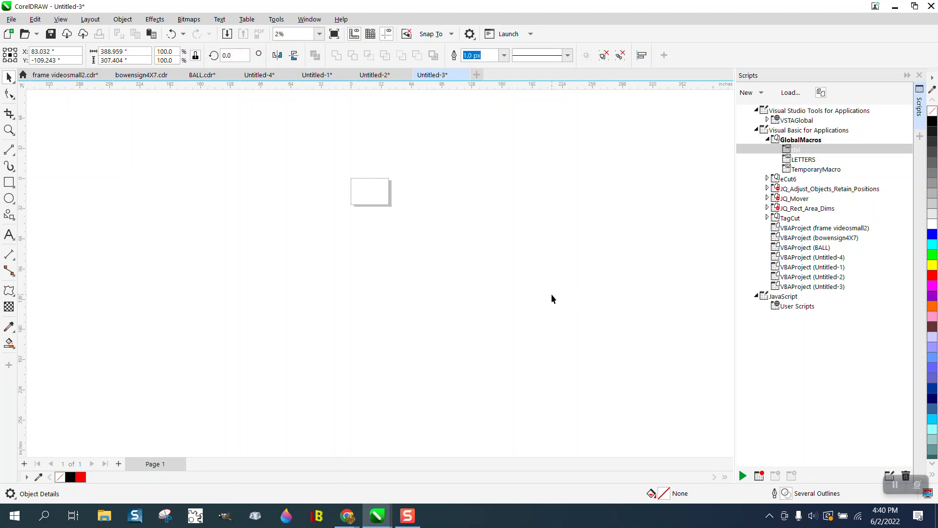